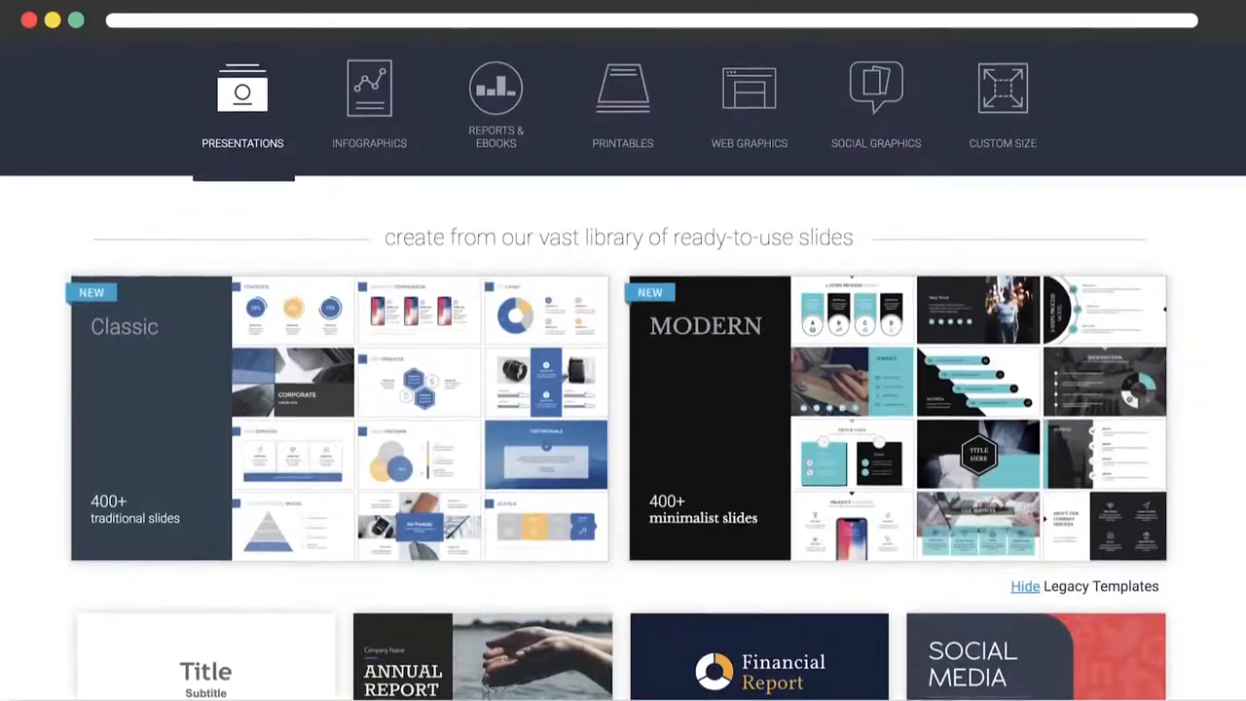
# Browse the Infographics templates, then scroll through the Printables such as posters and flyers
pyautogui.click(369, 102)
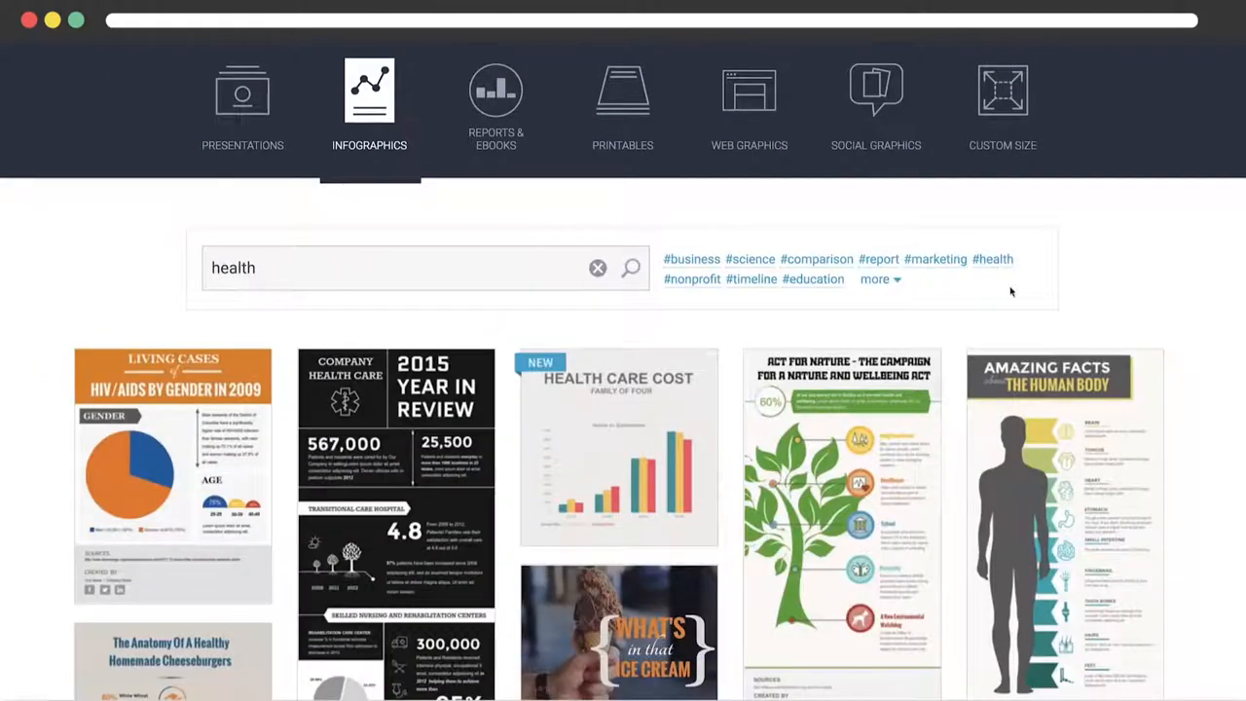
pyautogui.click(623, 102)
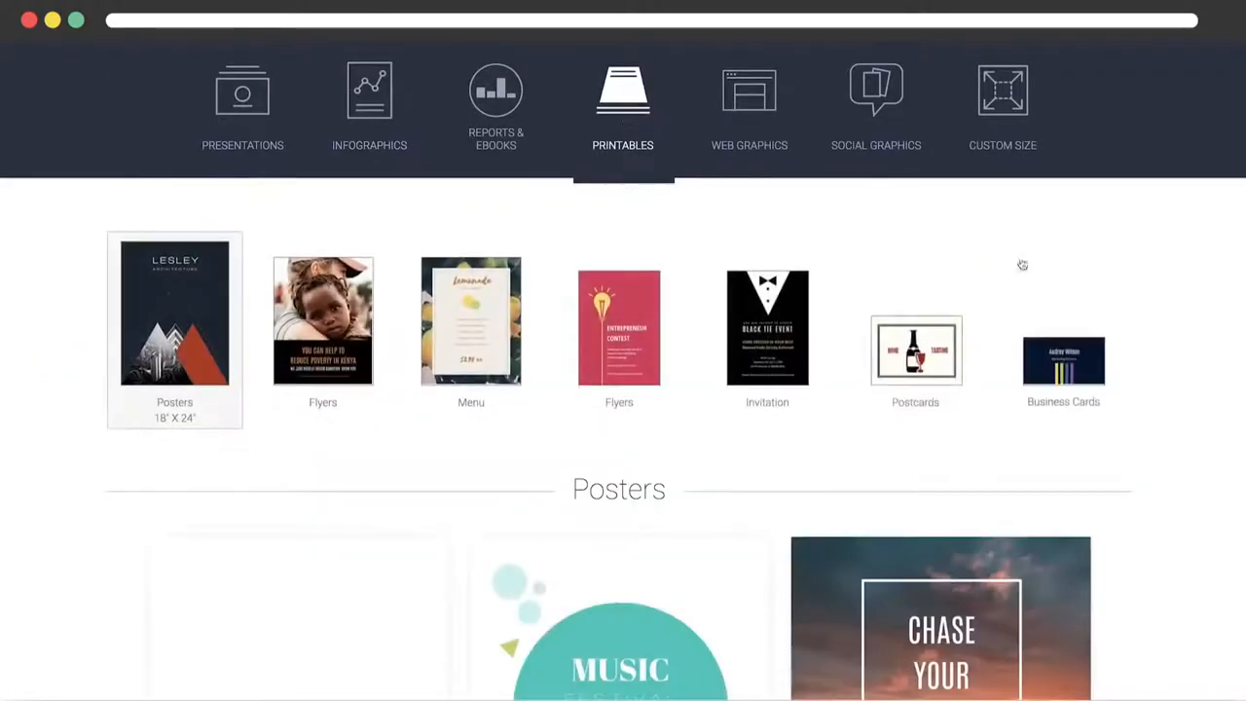
pyautogui.scroll(-3)
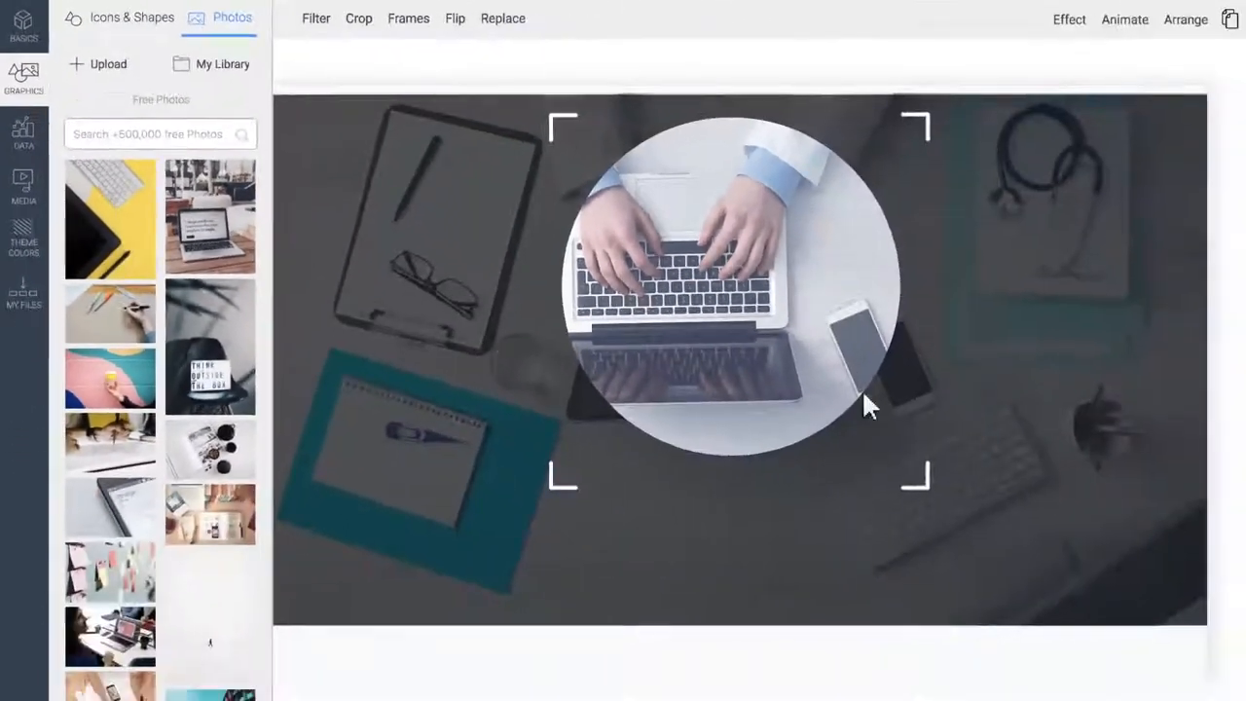
# Bring up the Icons & Shapes categories, then switch to the free Photos collection
pyautogui.click(132, 18)
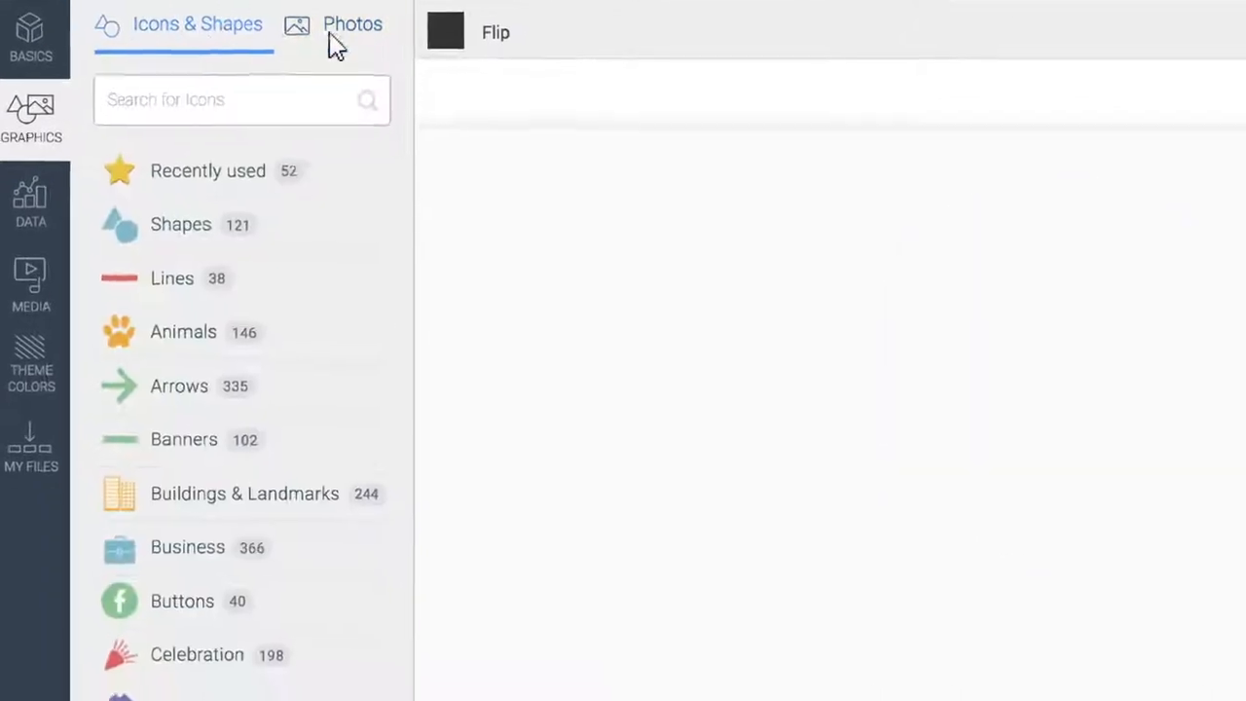
pyautogui.click(446, 31)
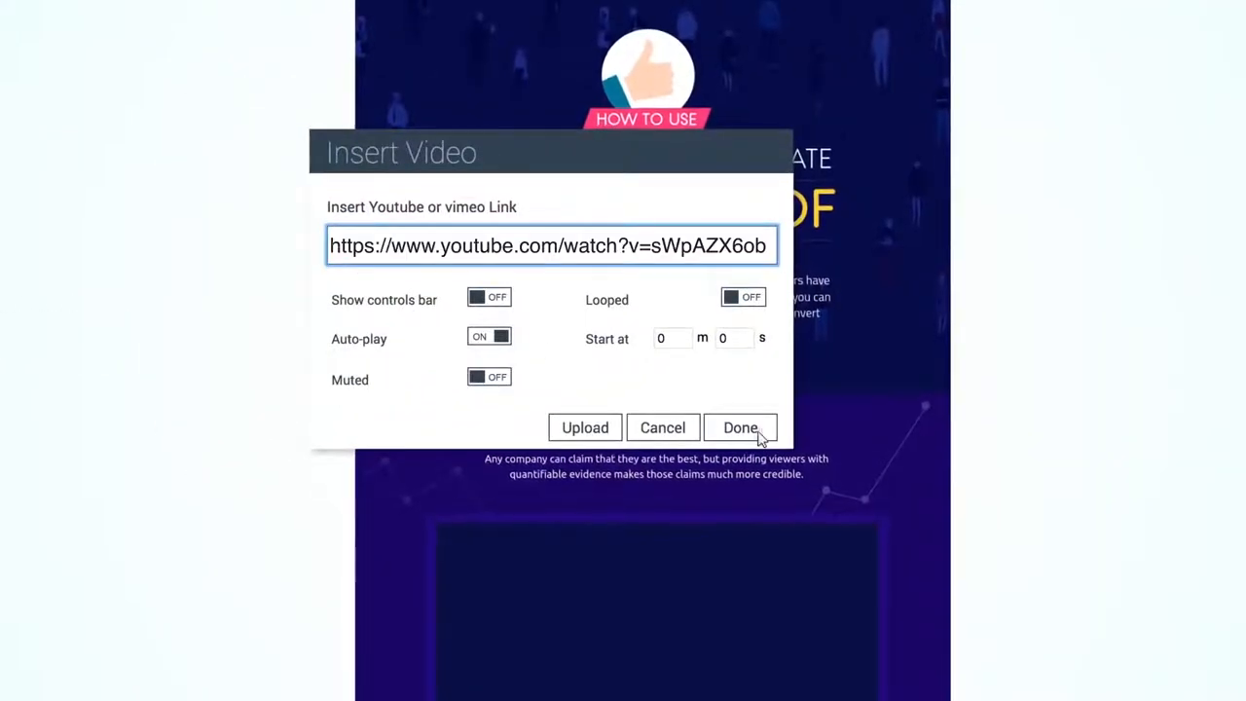
# Confirm the auto-playing YouTube video below the Statistics and Figures section
pyautogui.click(740, 428)
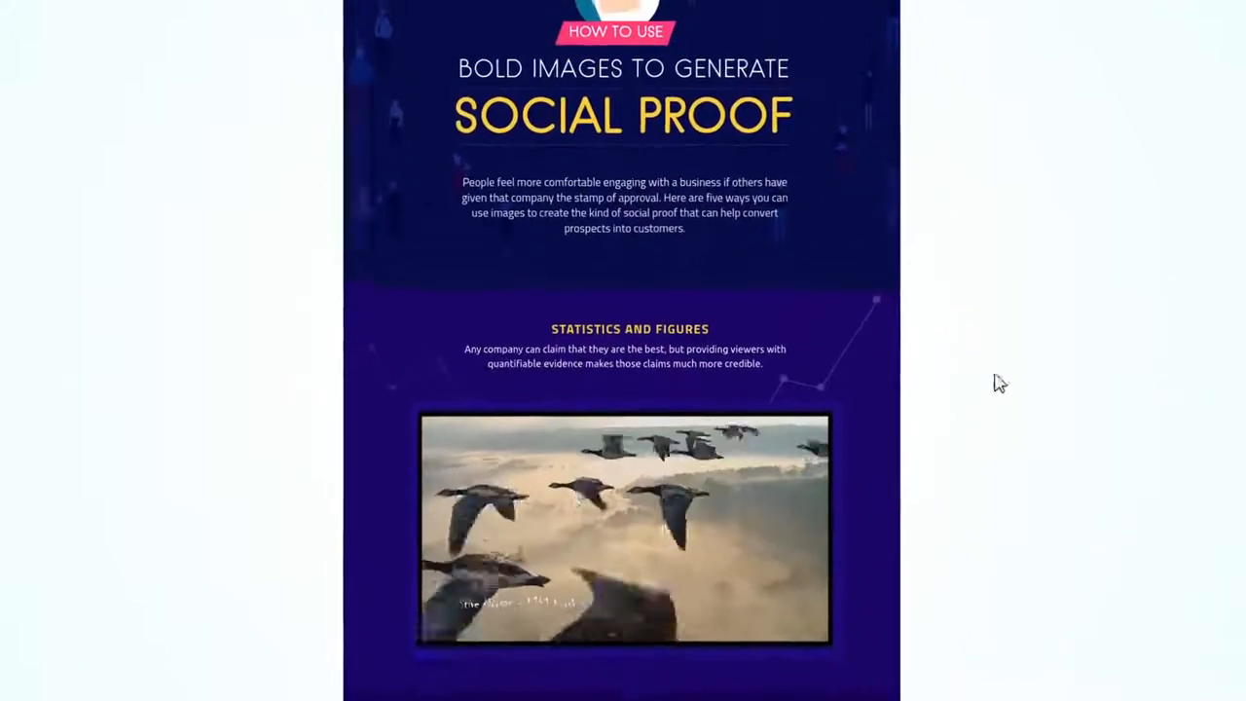